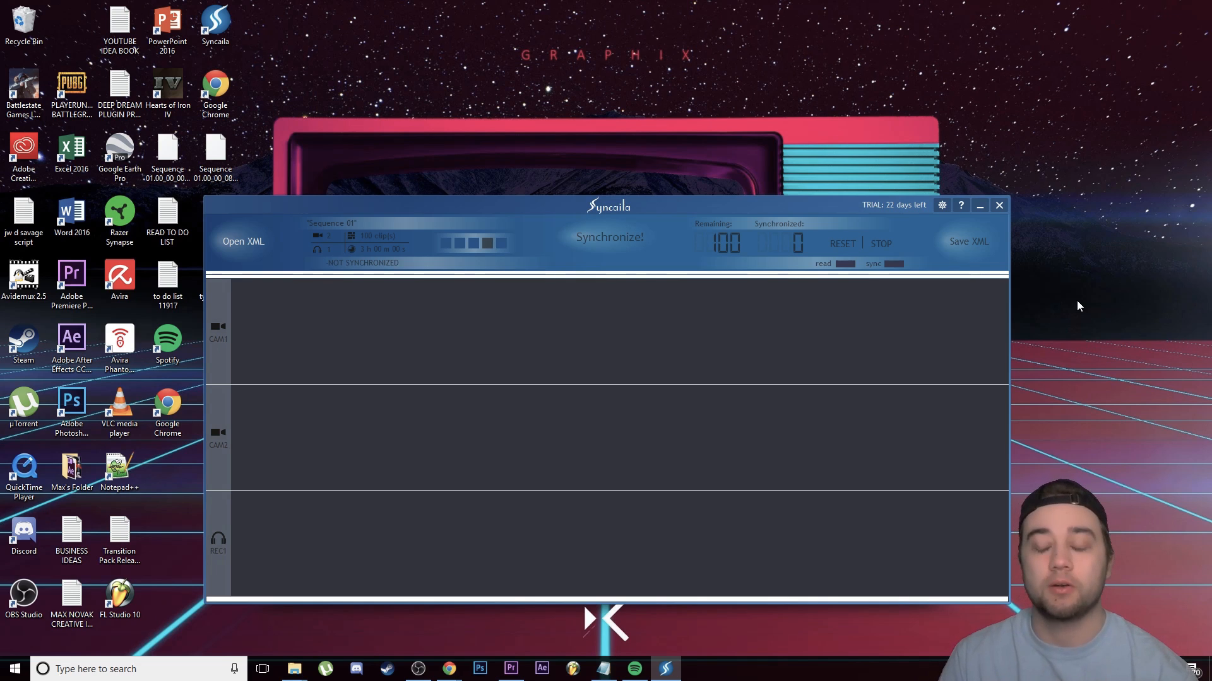
mouse_move(1081, 301)
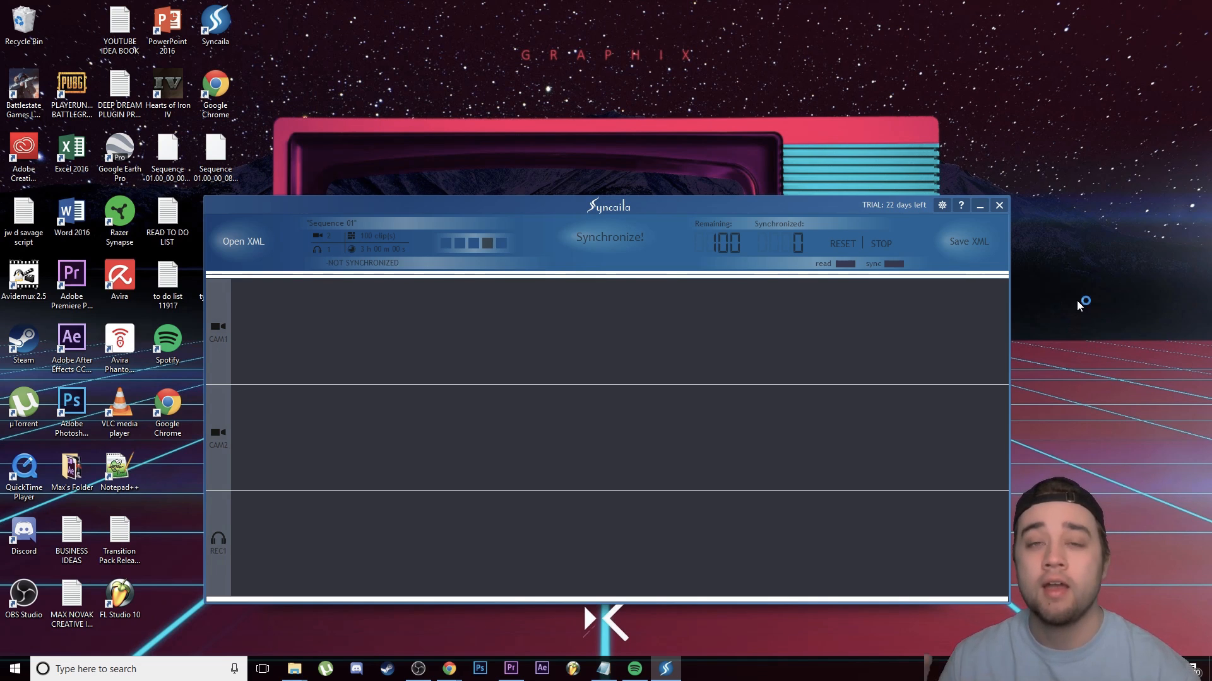
mouse_move(448, 668)
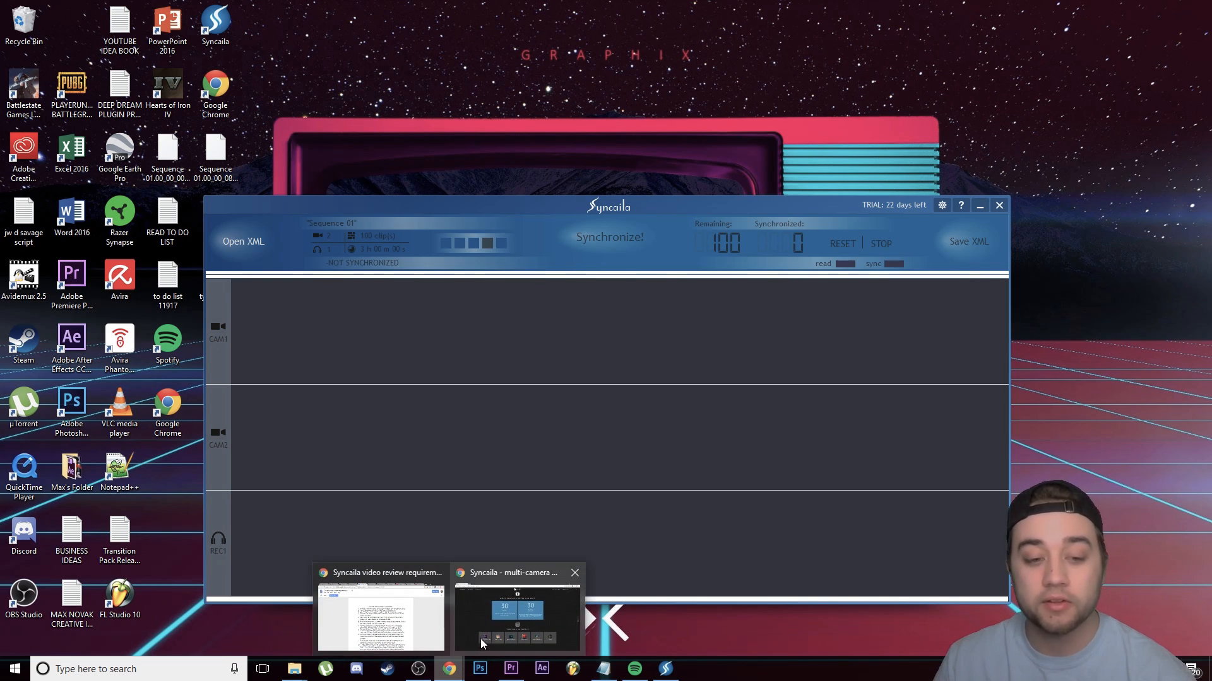
- Bring up the Syncaila site in Chrome and scroll to its '3 simple steps' section
click(514, 610)
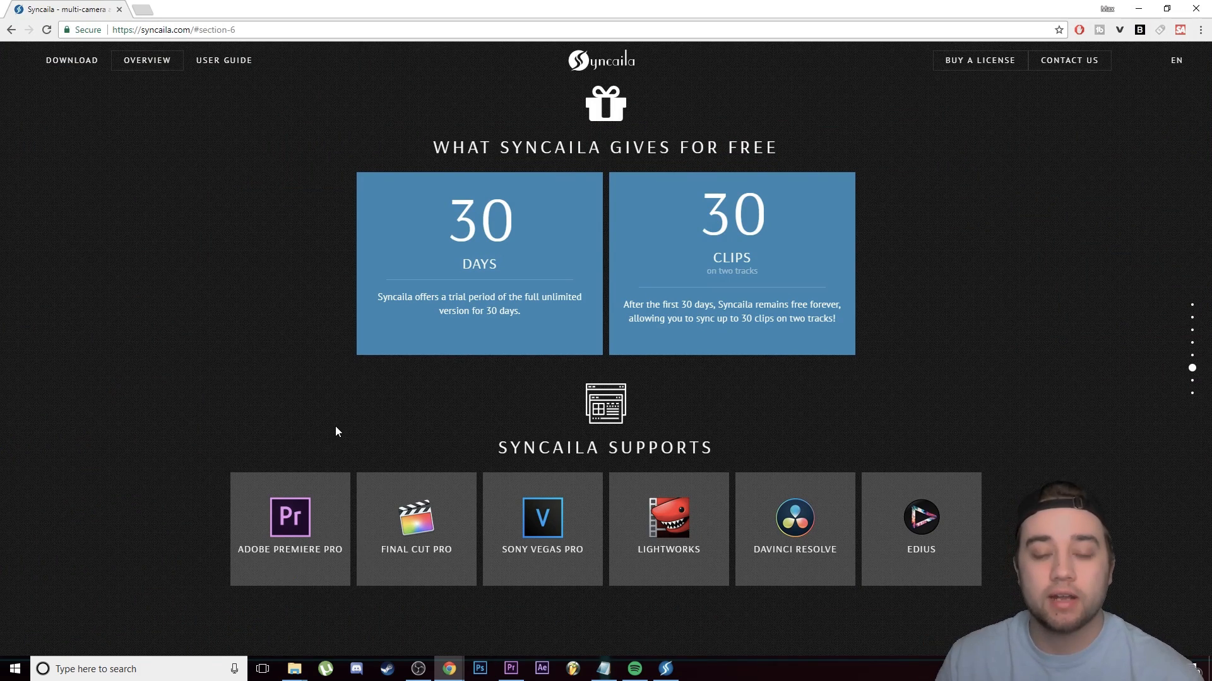
mouse_move(345, 558)
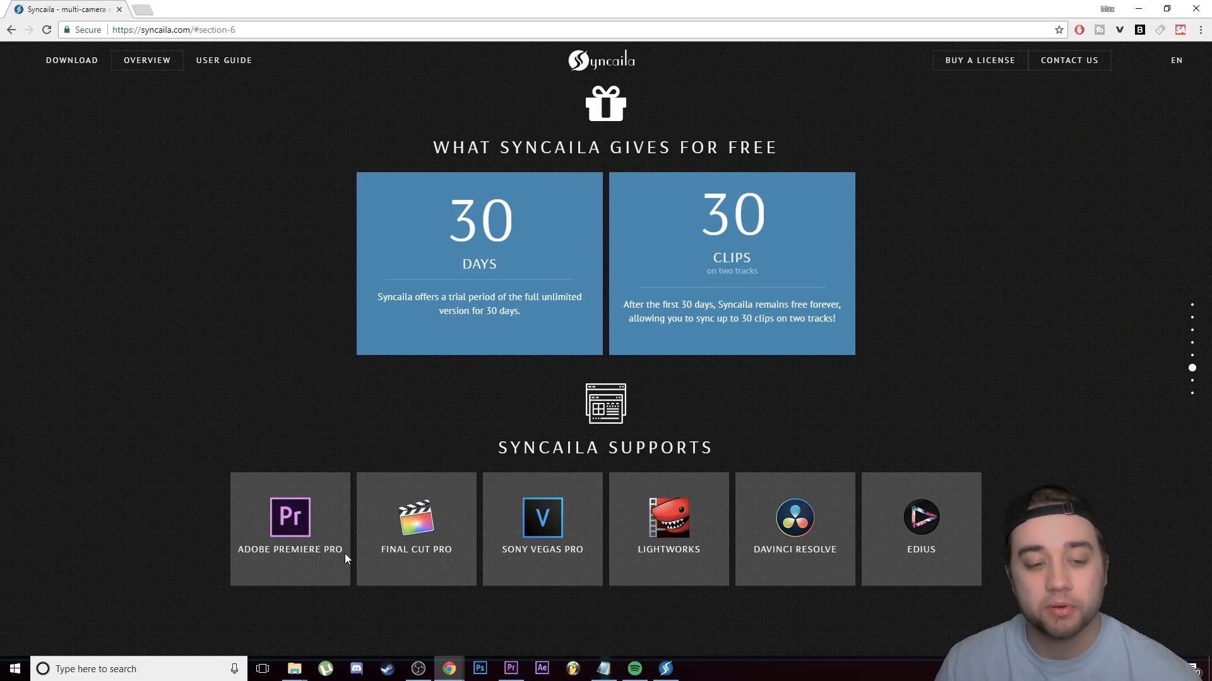
mouse_move(505, 539)
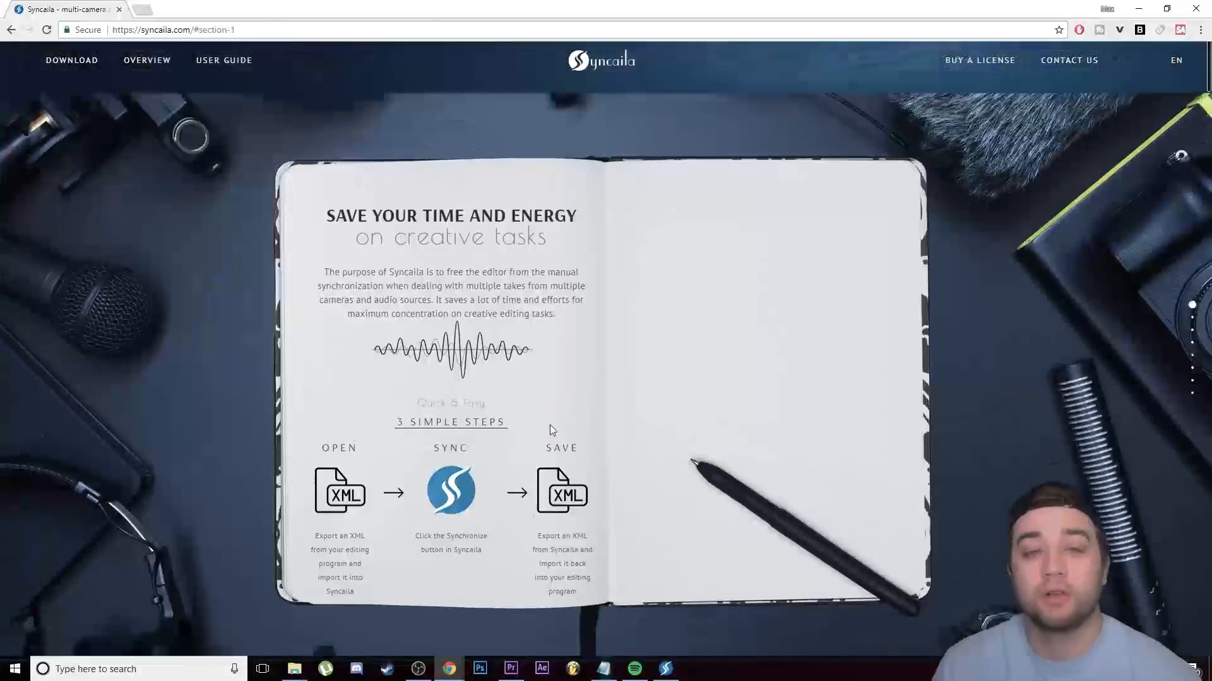
scroll(down, 3)
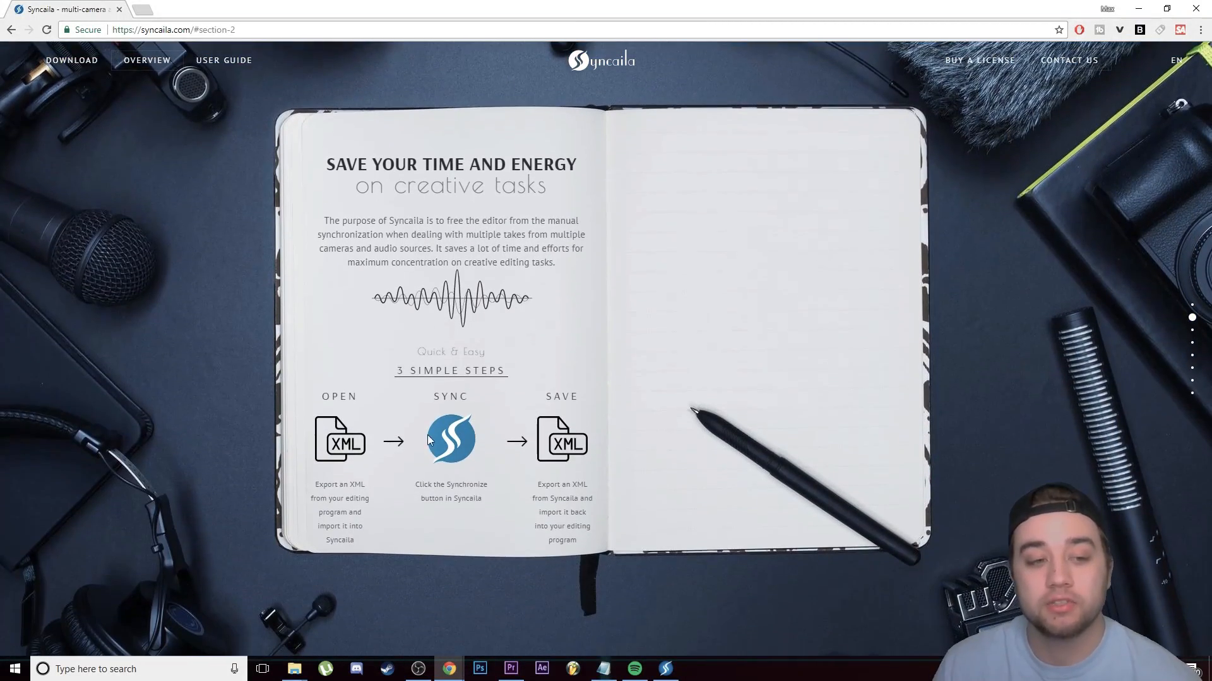
mouse_move(338, 483)
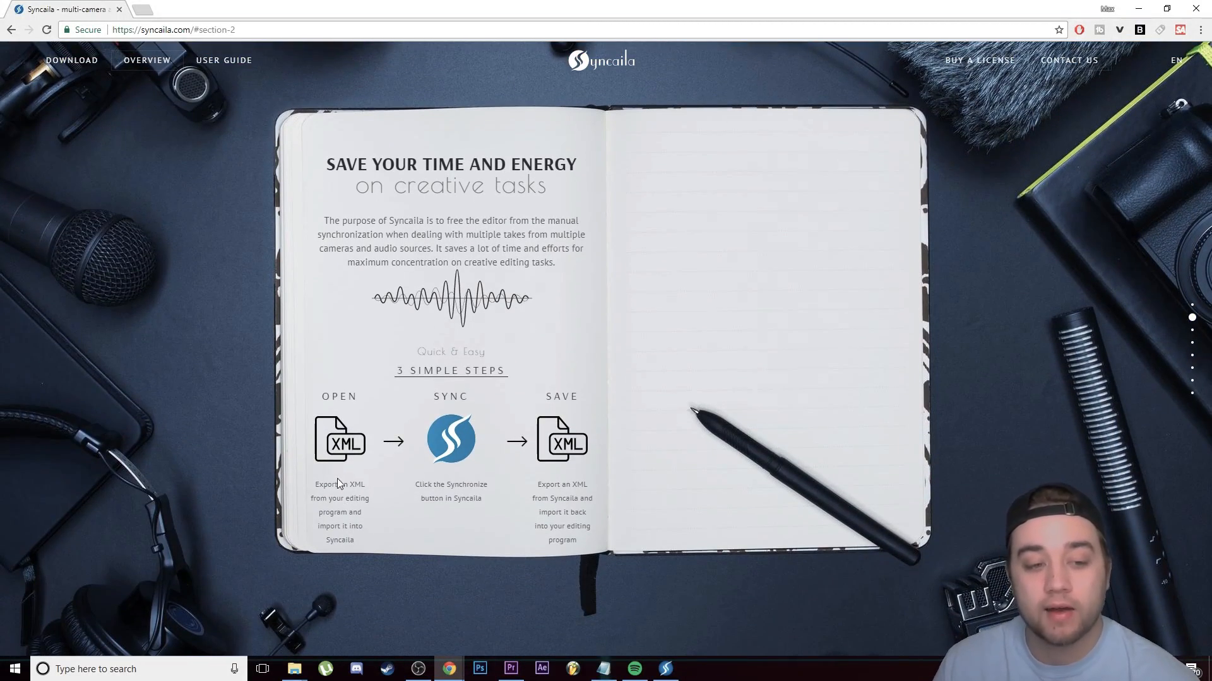
mouse_move(471, 462)
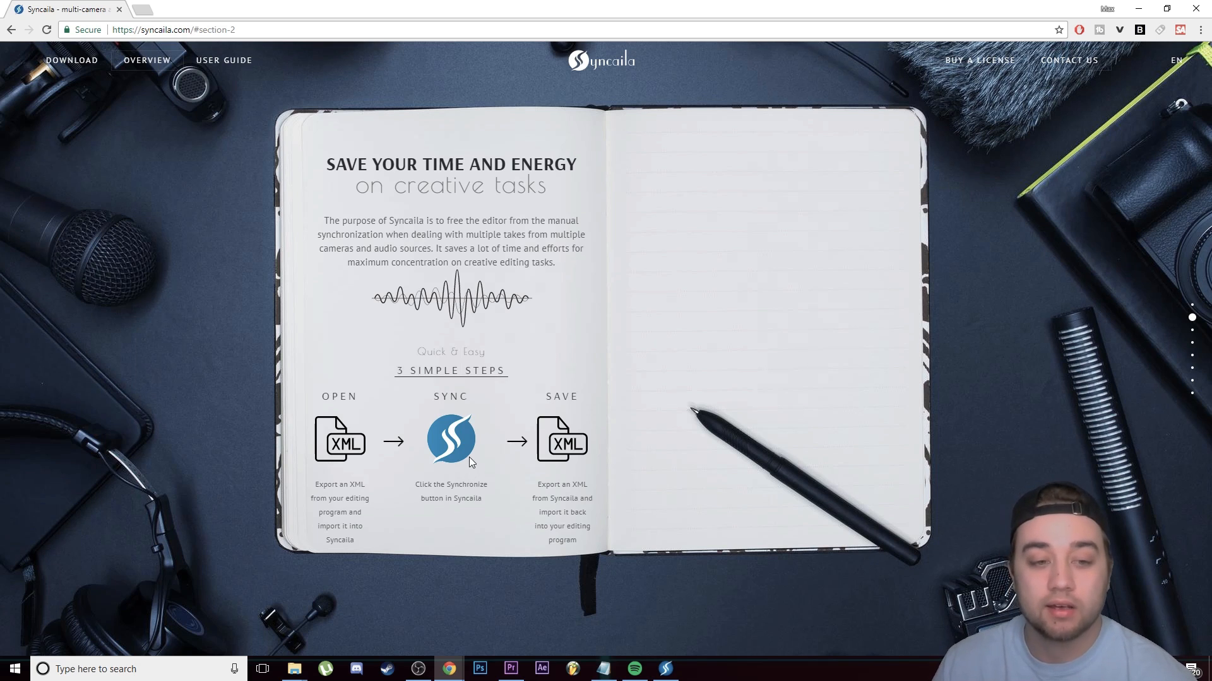
mouse_move(541, 493)
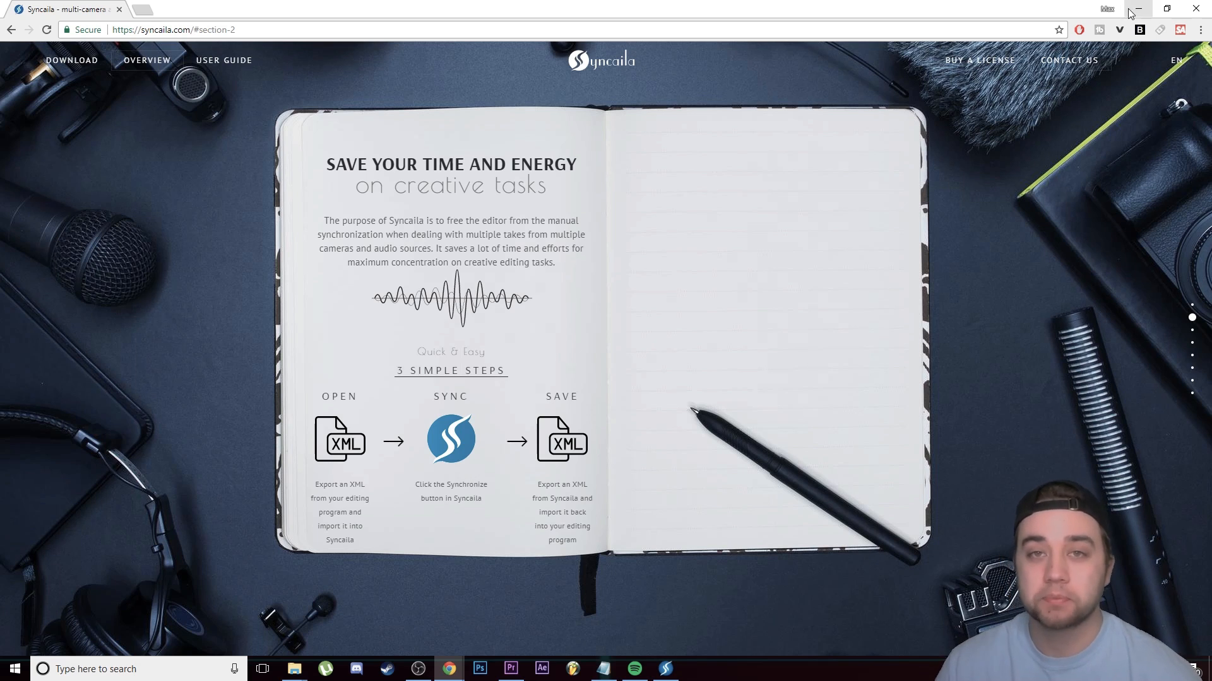
- Export the camera-and-song sequence as Final Cut Pro XML, naming the file 'syn...'
click(509, 669)
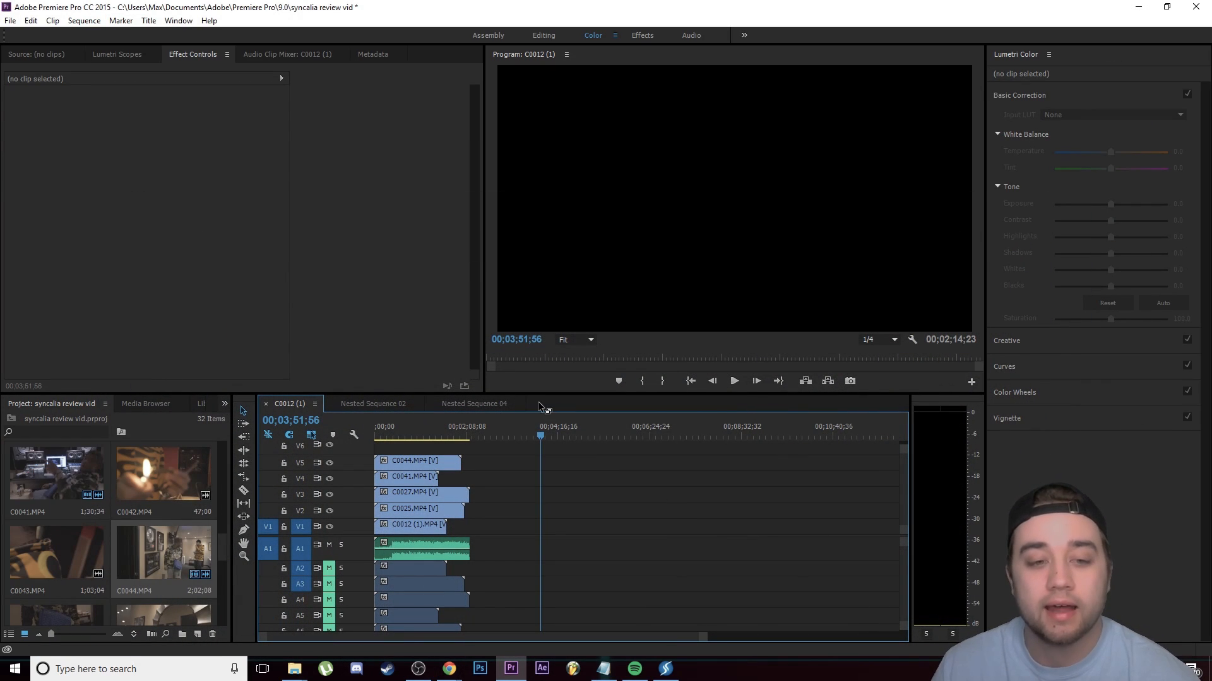
click(421, 549)
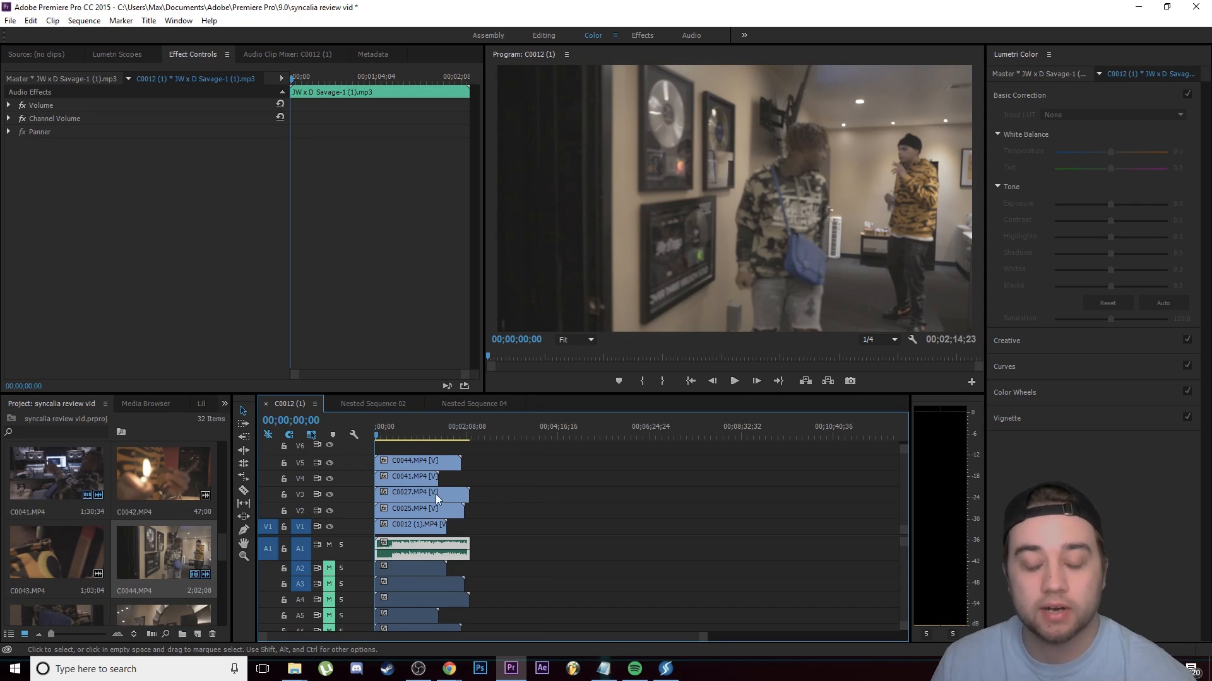
click(10, 20)
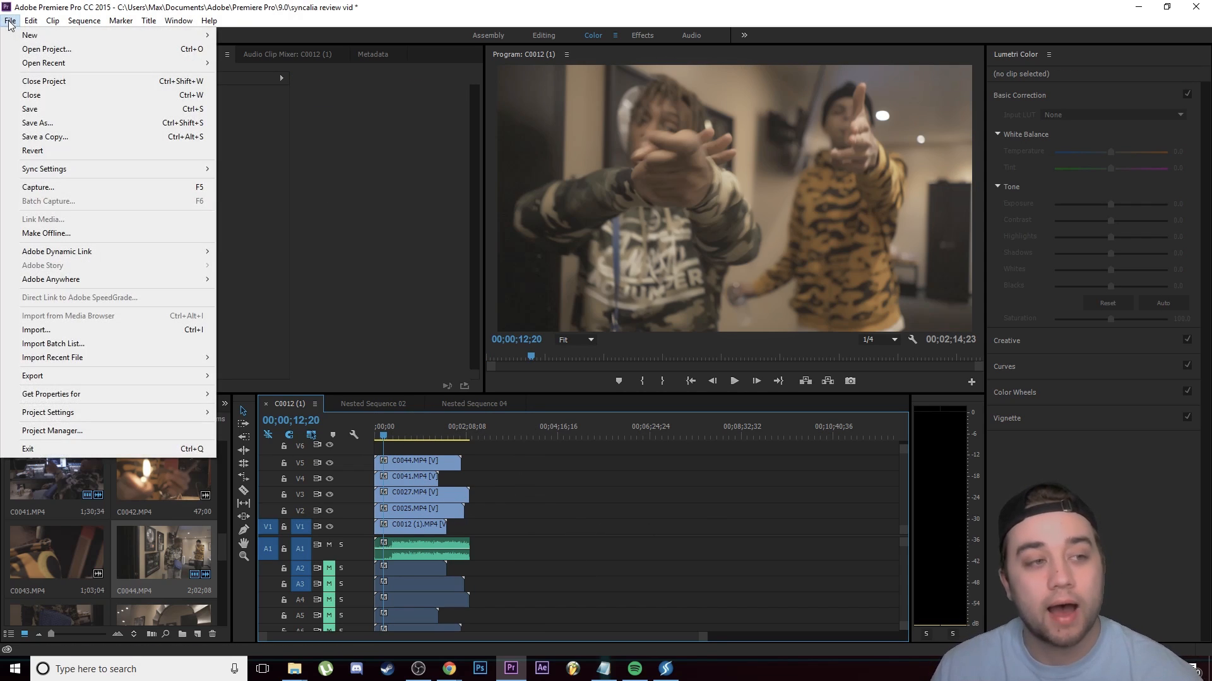
mouse_move(54, 376)
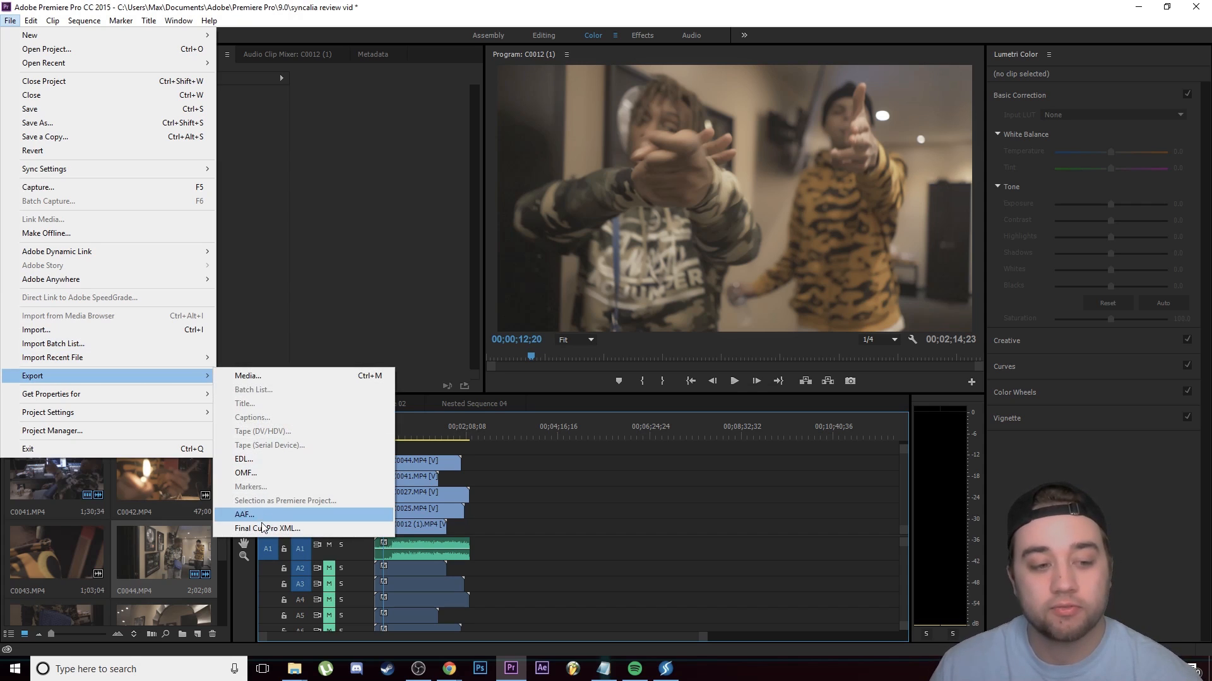
click(245, 515)
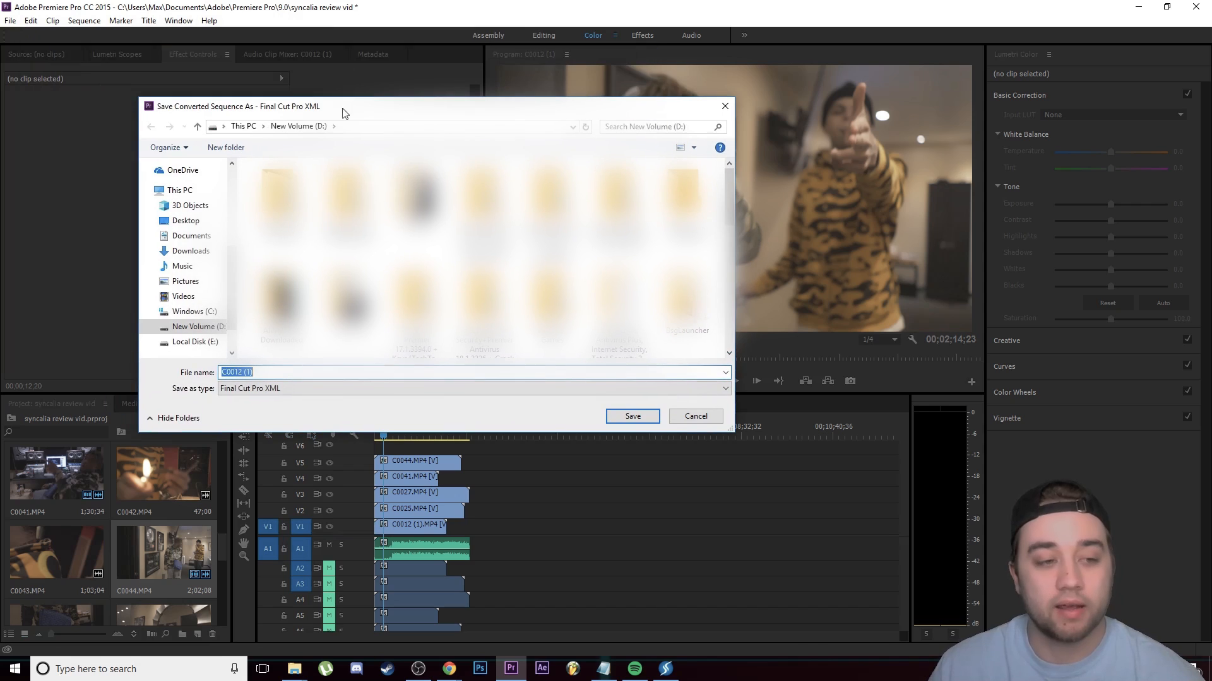
text(syn)
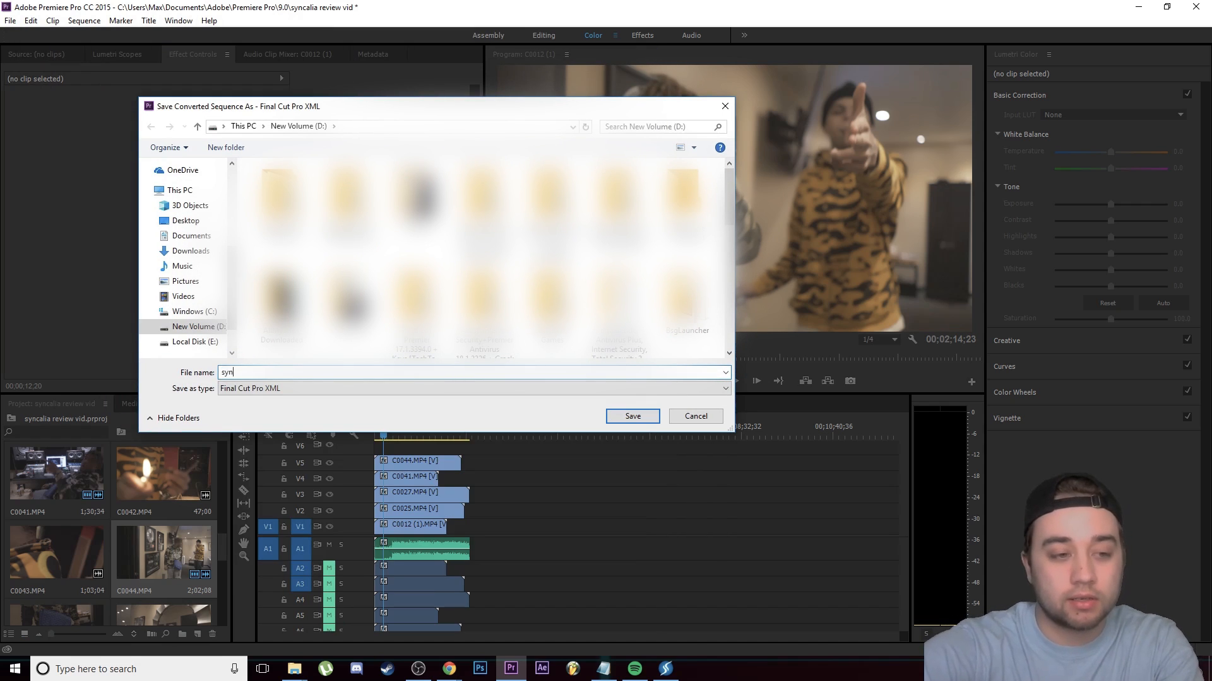
- Load the exported XML file into Syncaila
click(631, 415)
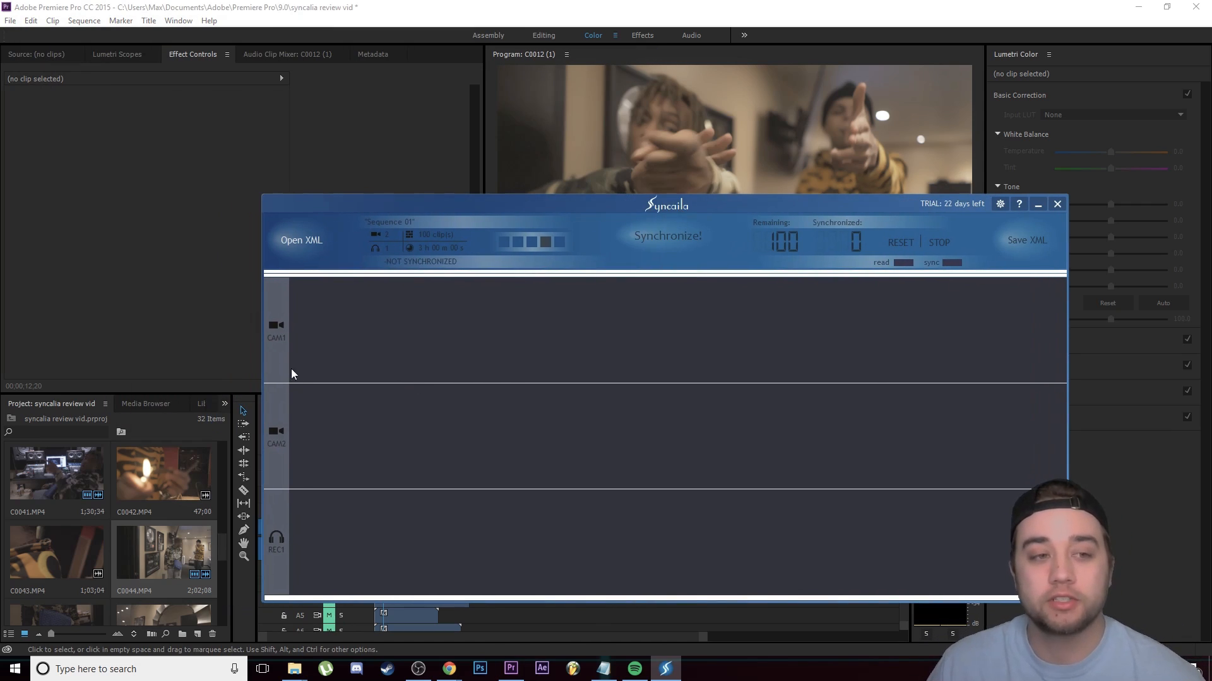
click(300, 239)
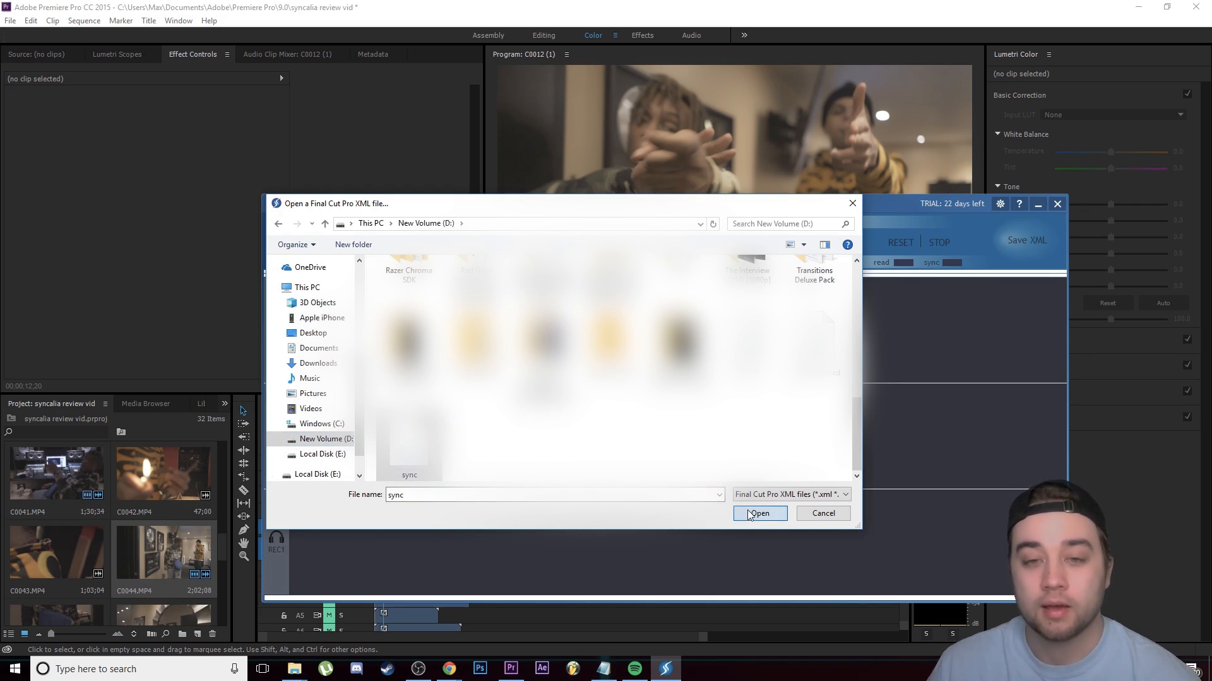
click(758, 514)
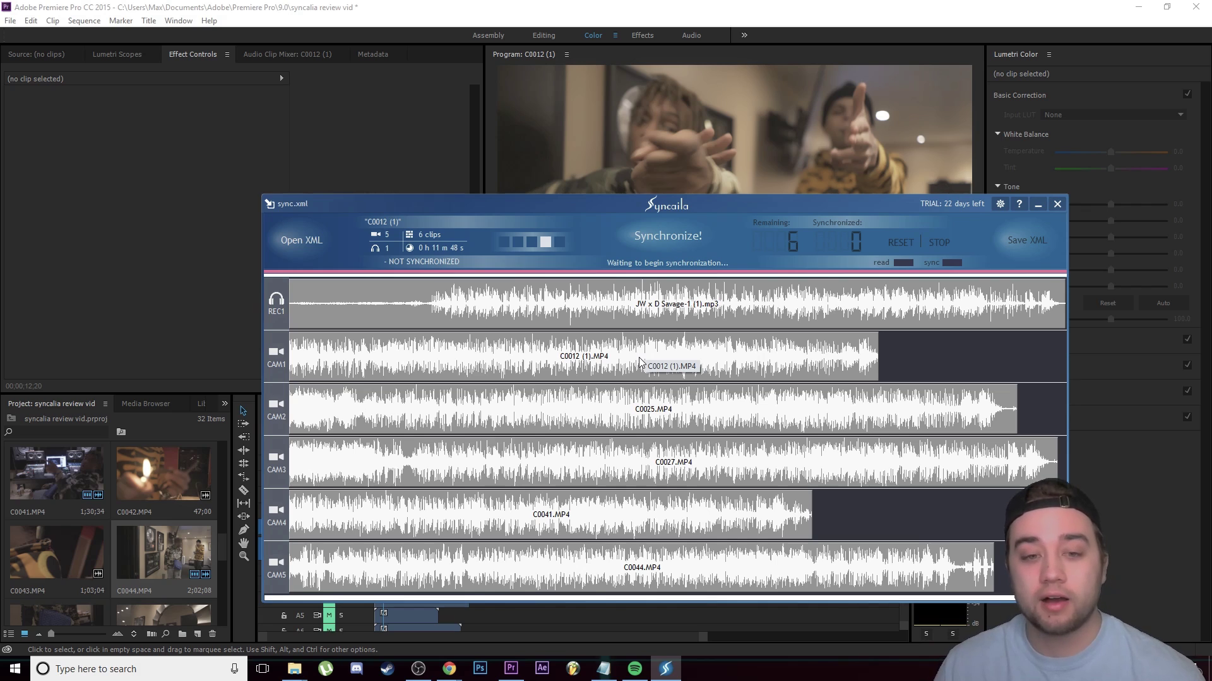
mouse_move(276, 311)
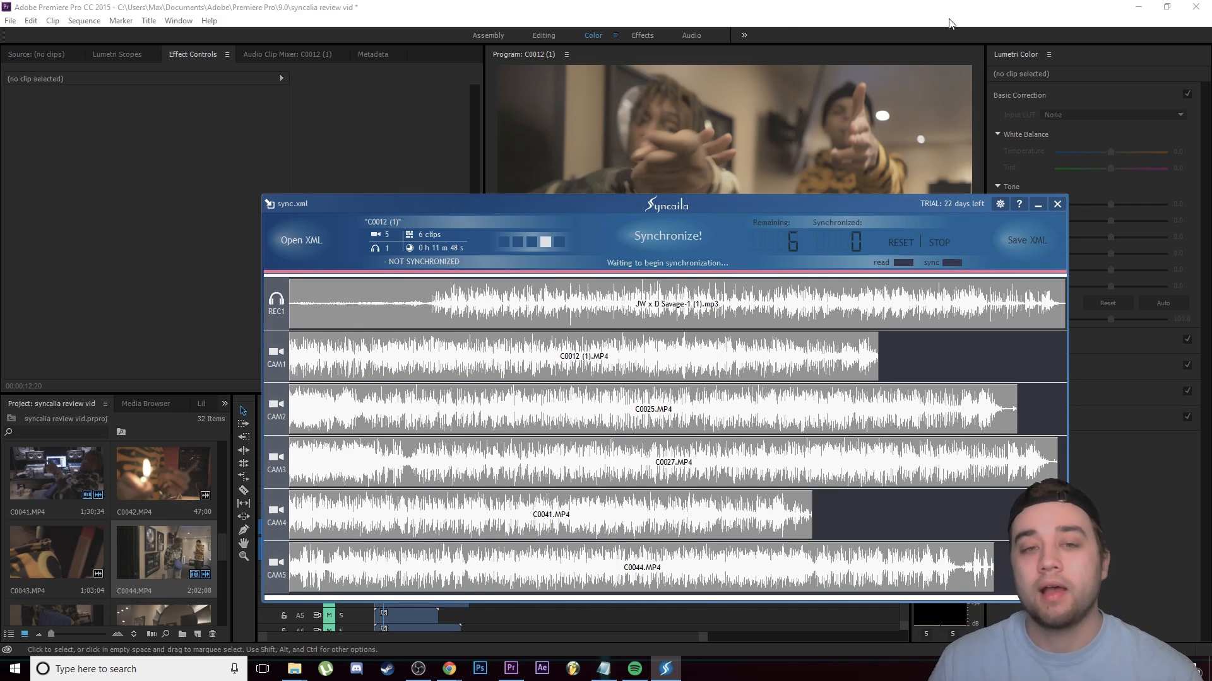
- Synchronize all six tracks and save the result as sync_synced Final Cut Pro XML
click(667, 235)
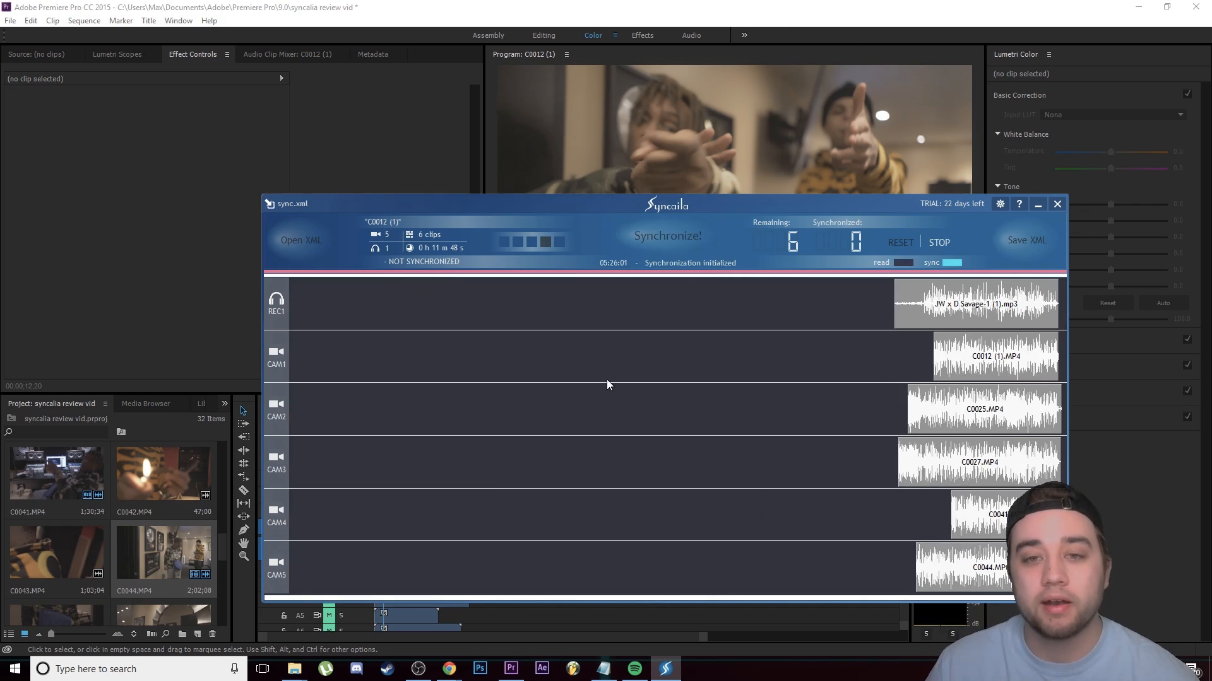
click(666, 235)
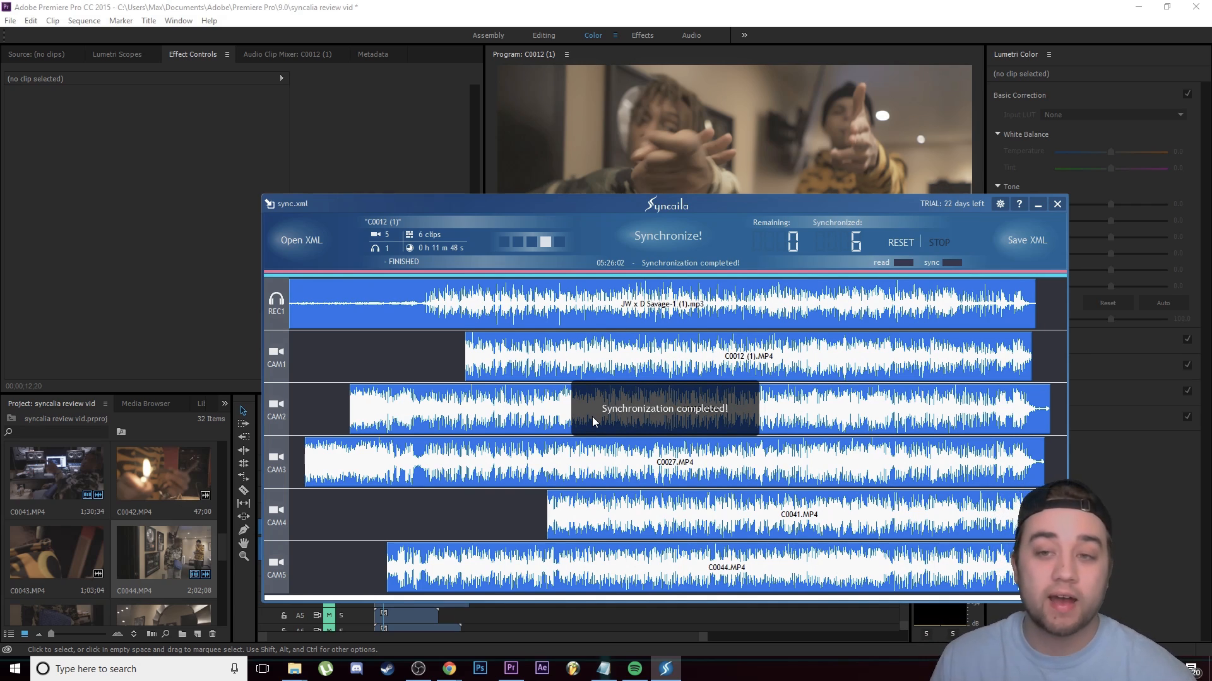
click(1026, 240)
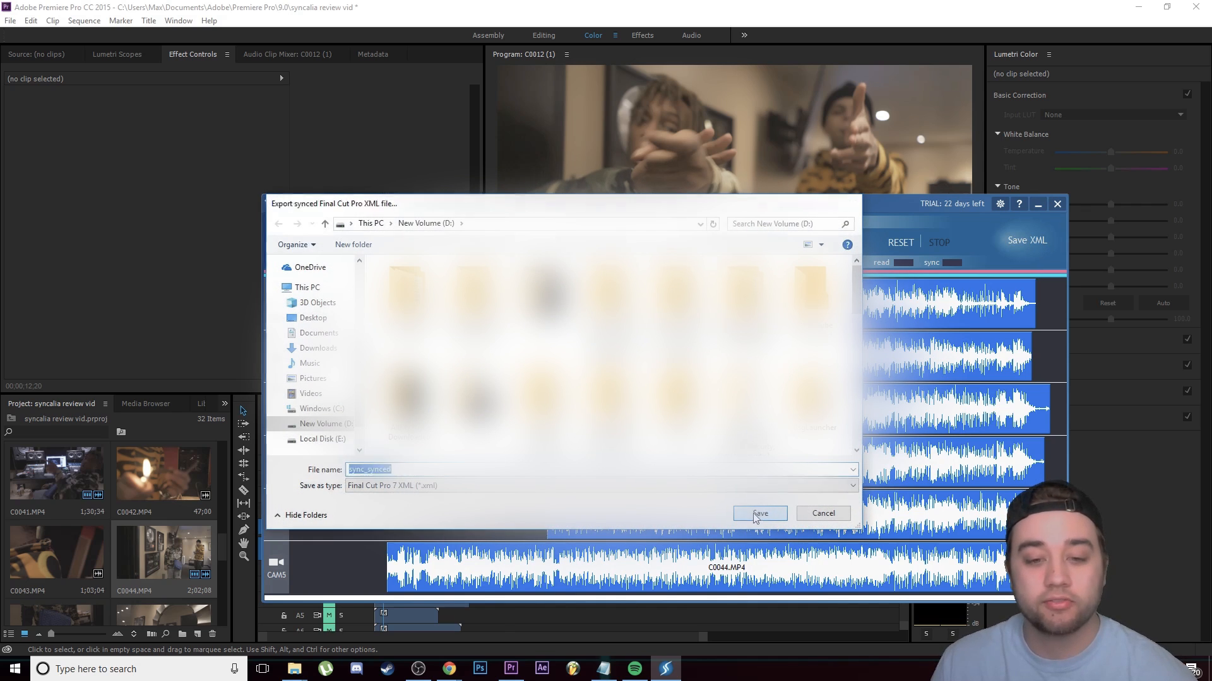
click(10, 20)
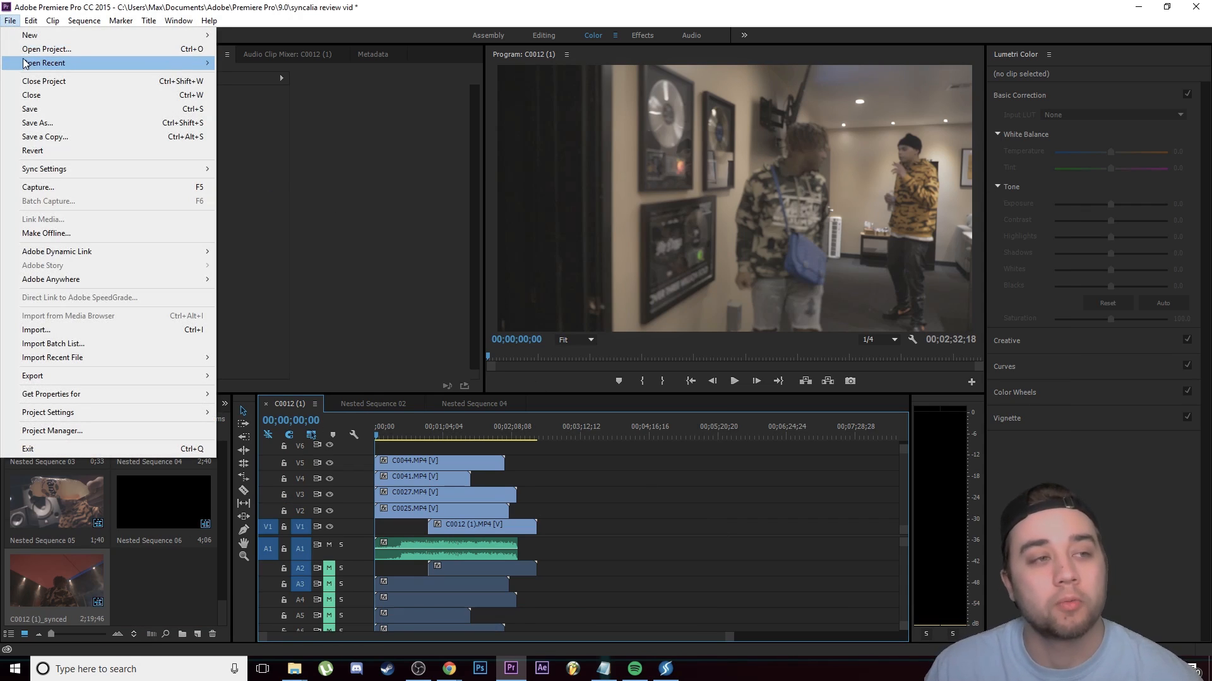
- Open sync_synced in Premiere Pro as a new project
click(45, 48)
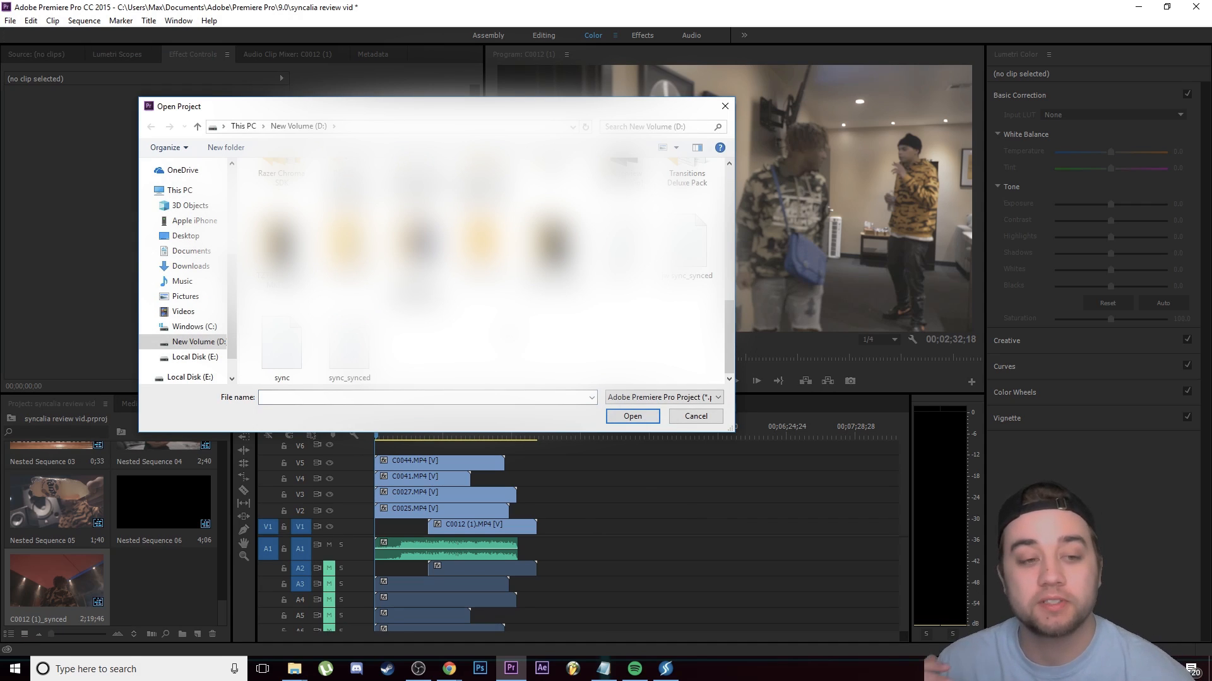
click(694, 416)
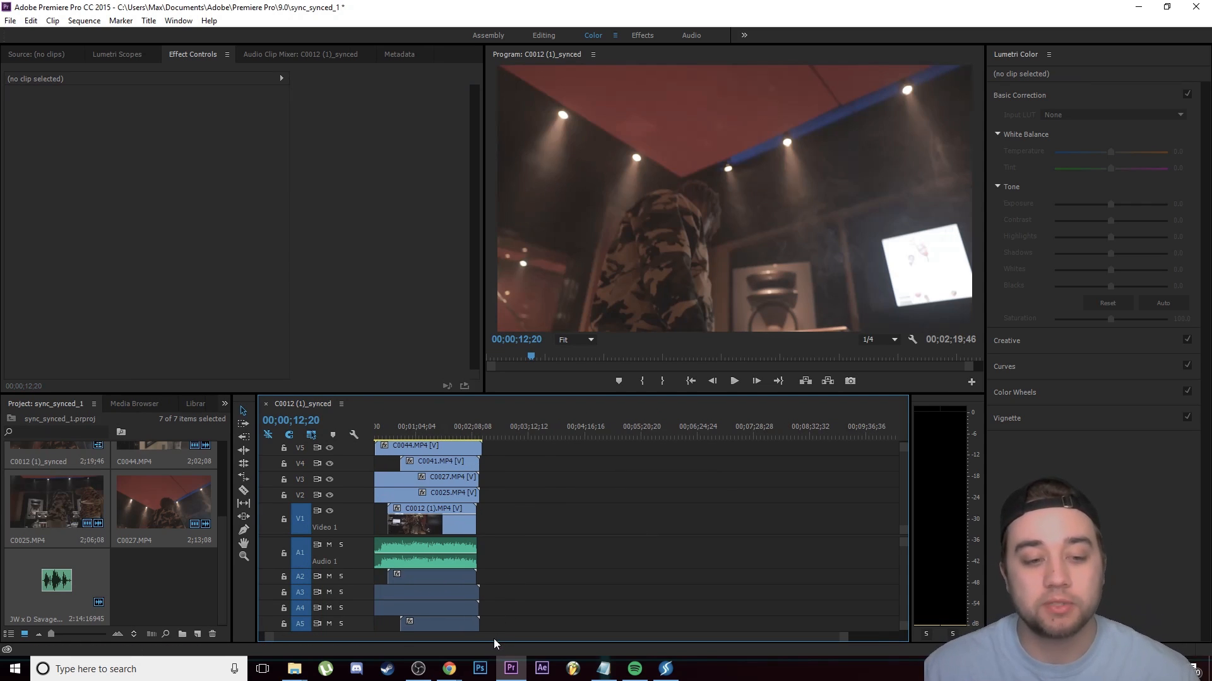
click(430, 509)
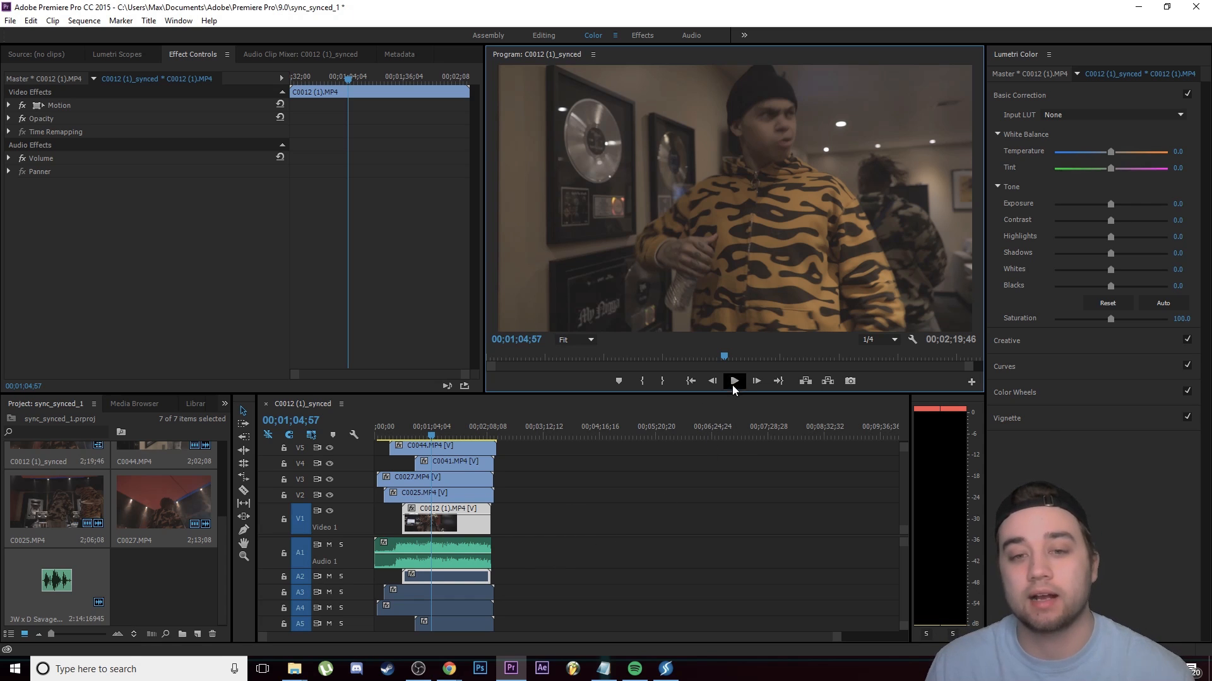
- Play back the synced sequence briefly to check clip alignment
click(733, 381)
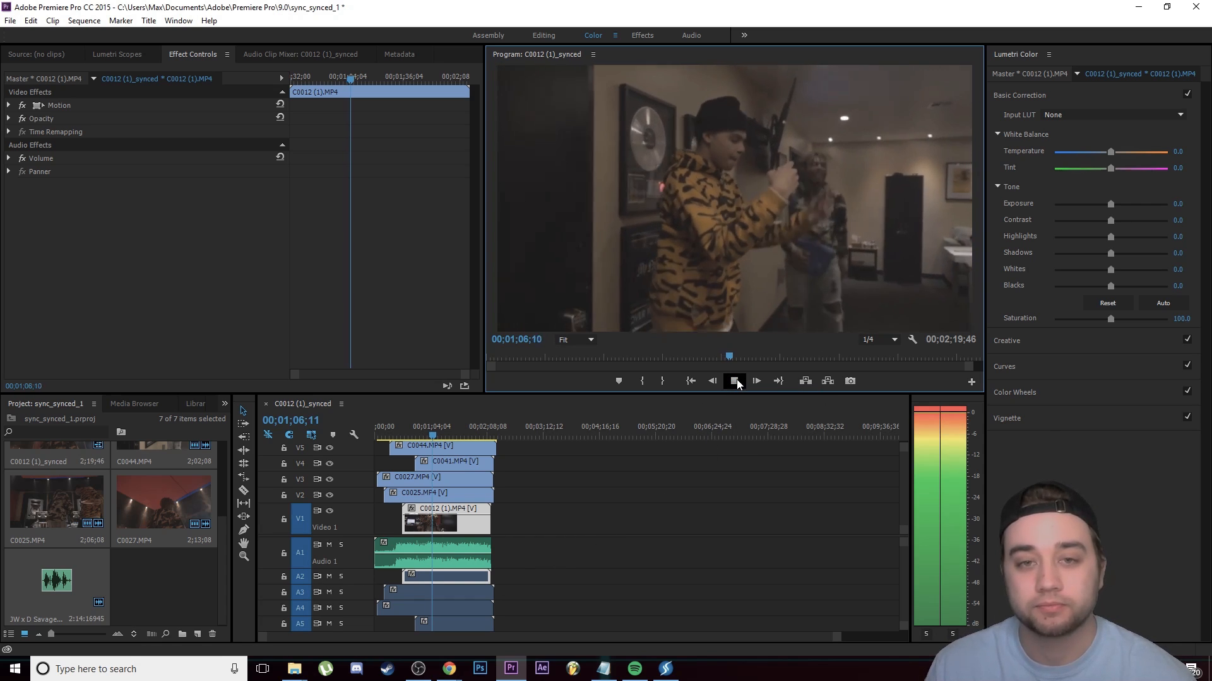
click(733, 380)
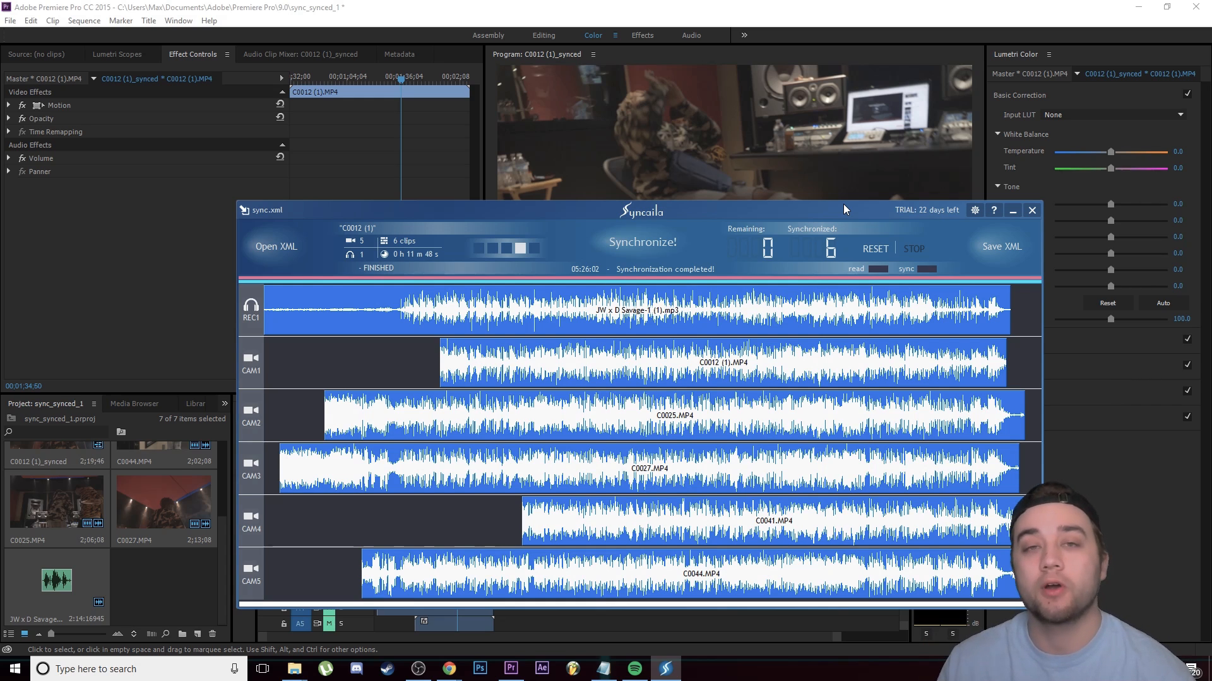
- View Syncaila's four license tiers in Chrome, then return to the synced sequence
click(448, 669)
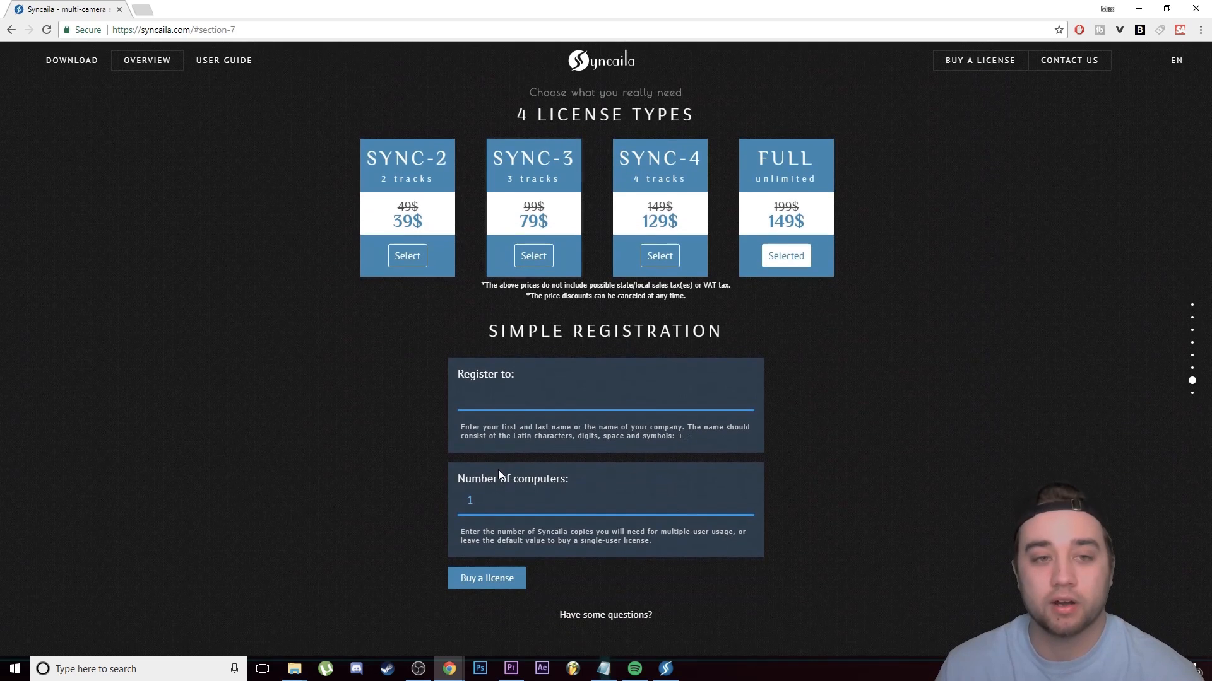
mouse_move(502, 224)
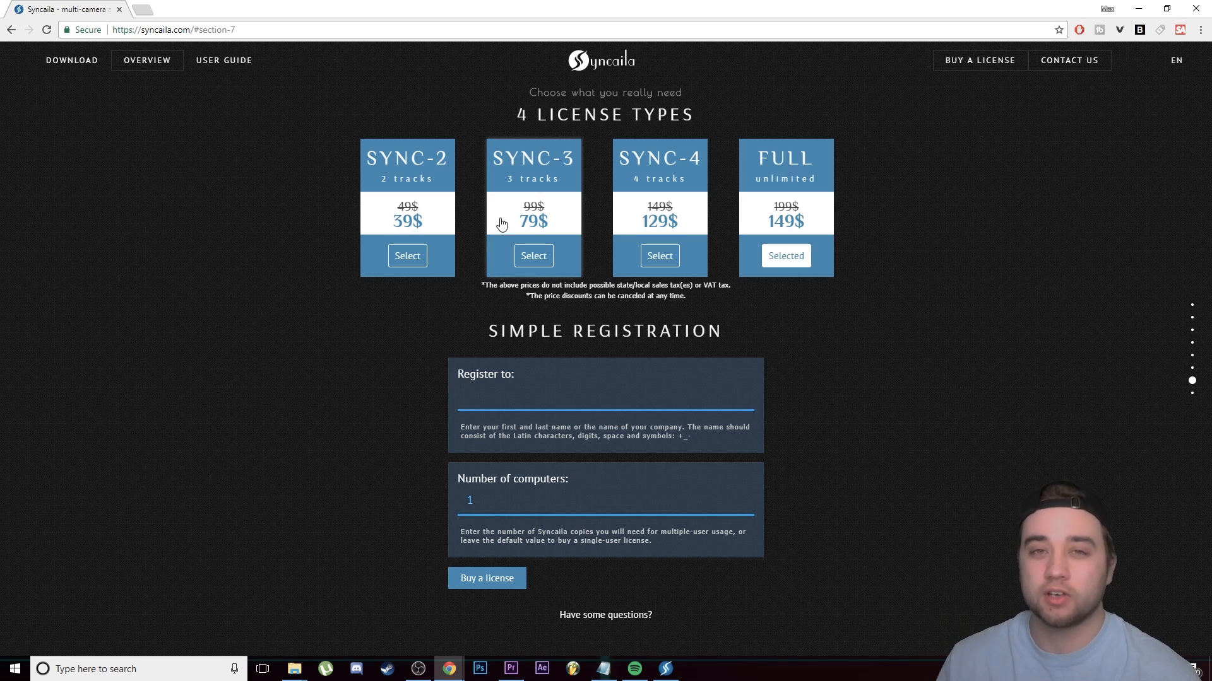
click(509, 669)
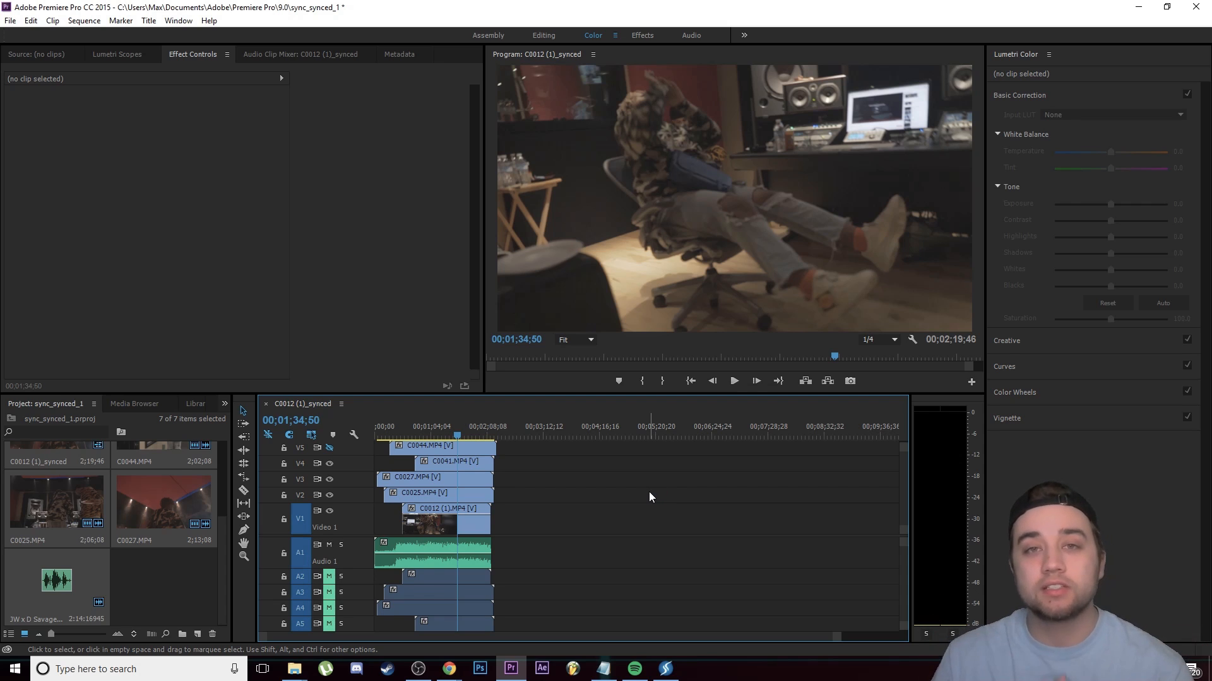
mouse_move(670, 502)
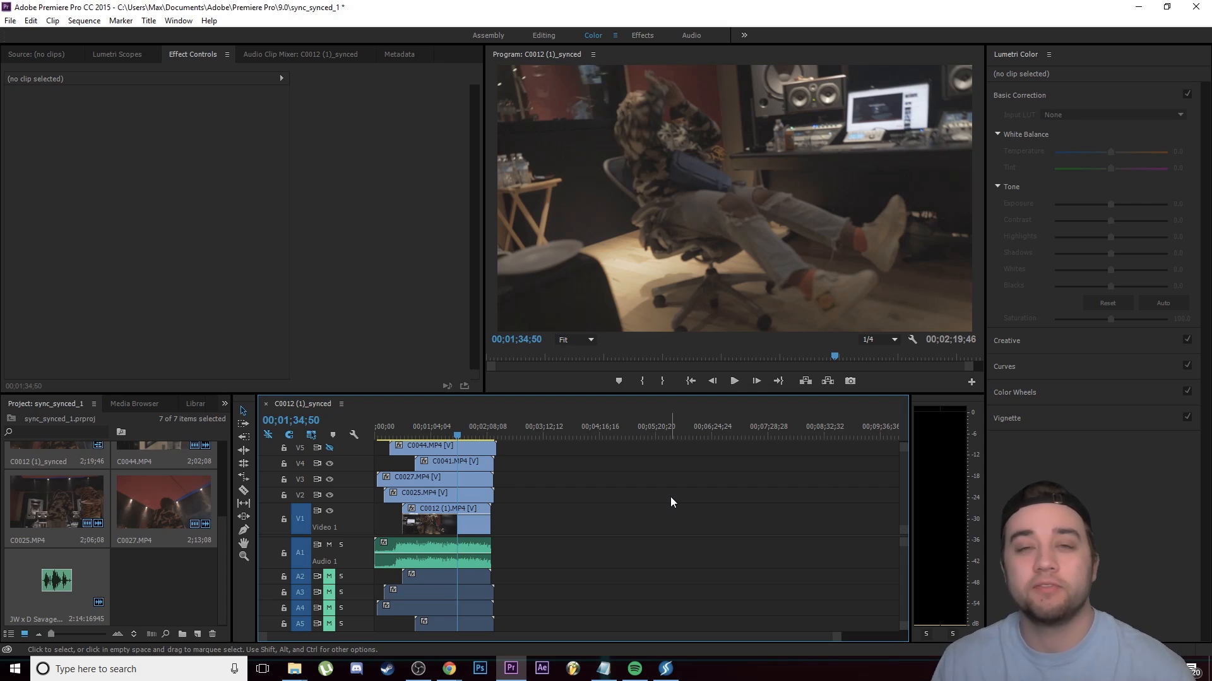
mouse_move(491, 446)
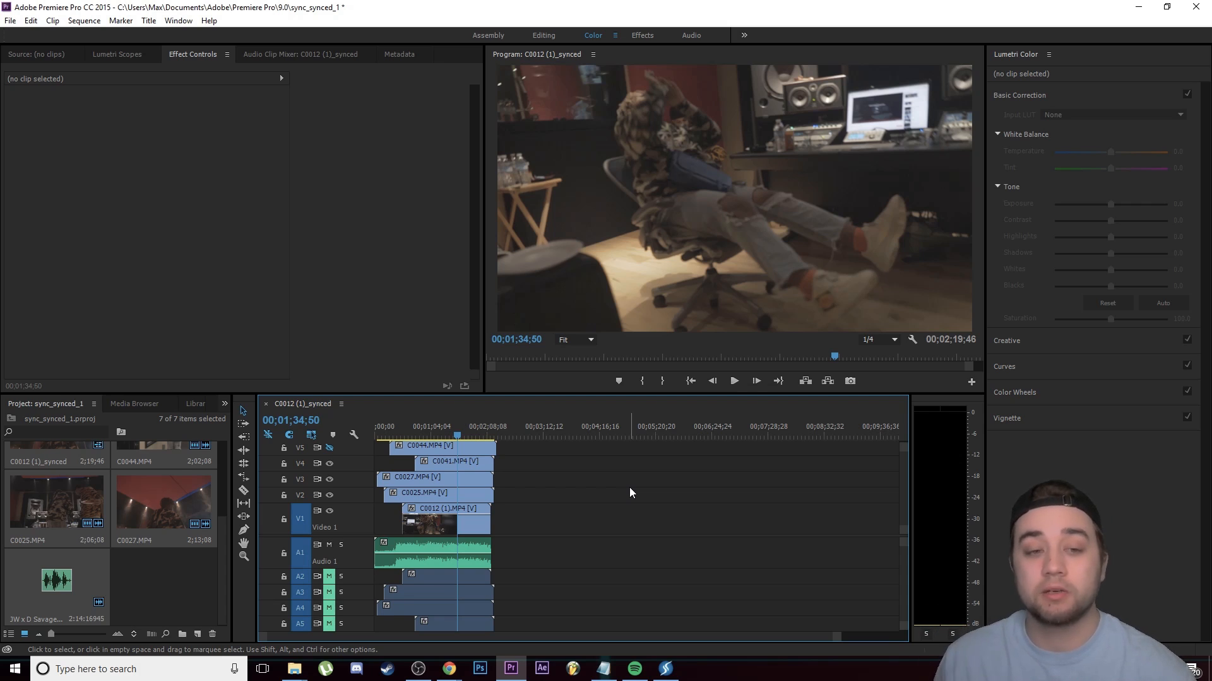
mouse_move(640, 380)
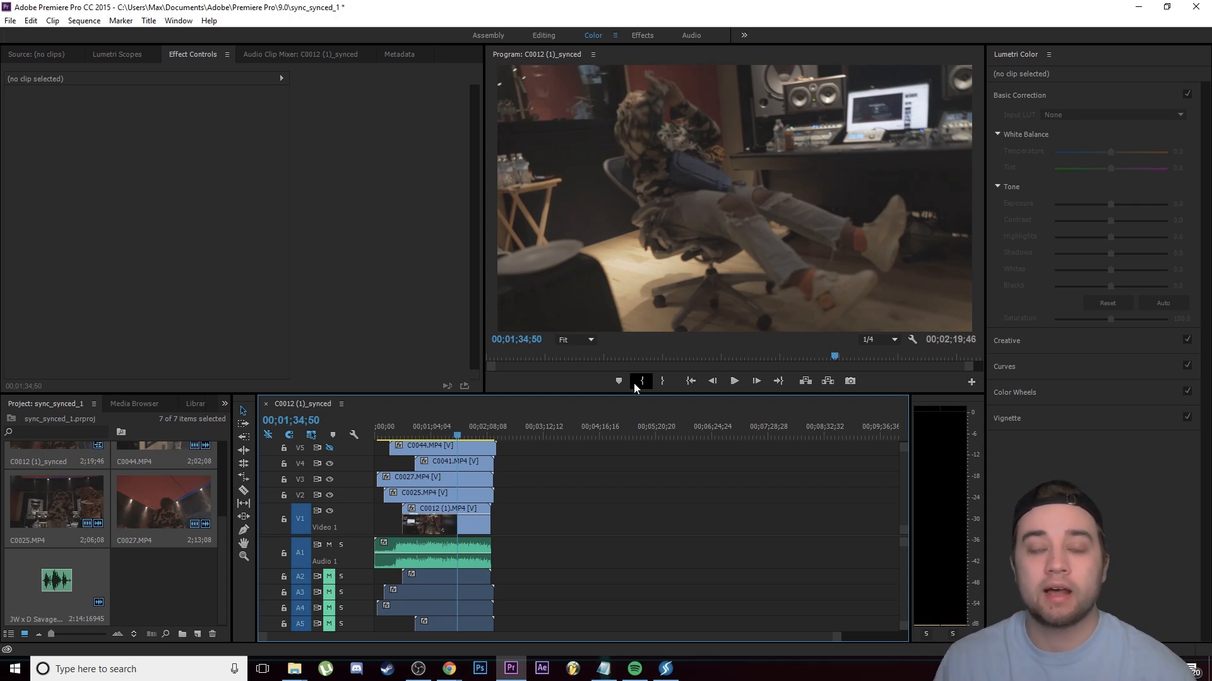
mouse_move(602, 547)
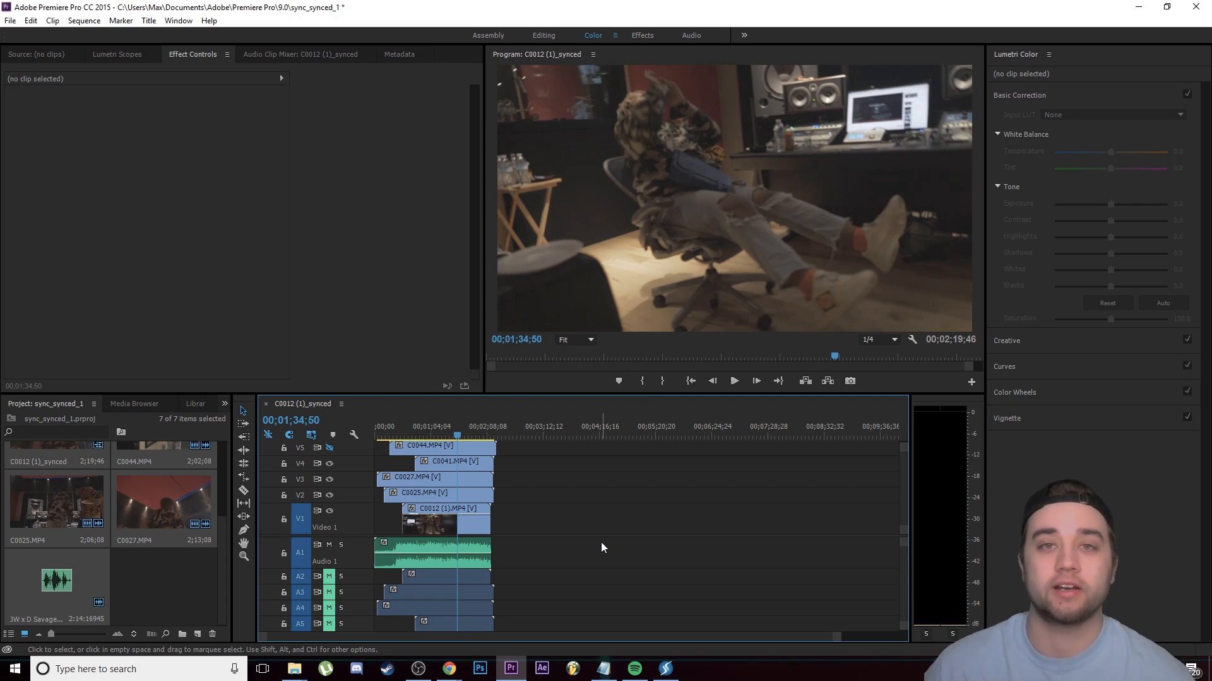